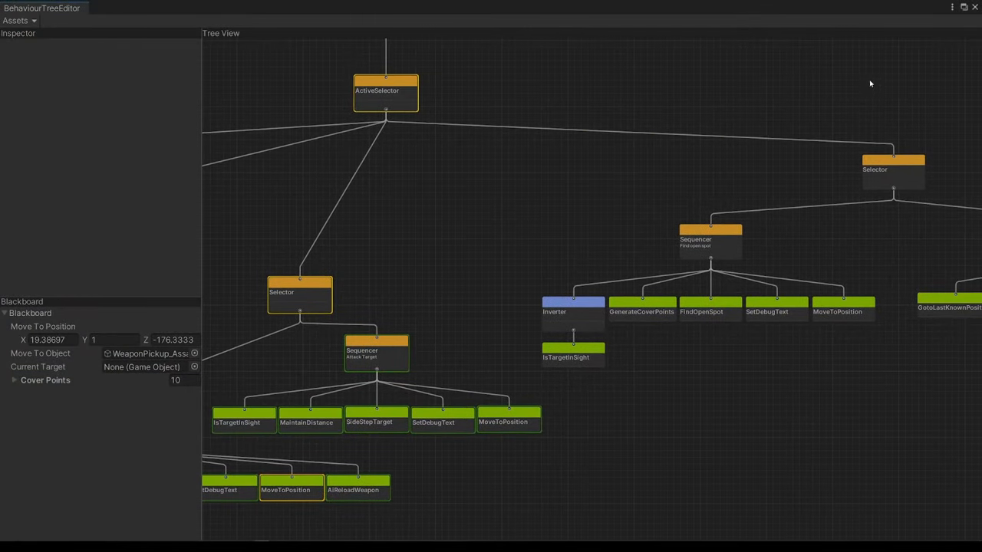
Scroll the Patreon page down from the membership tiers to the About section and recent posts.
scroll("down", 3)
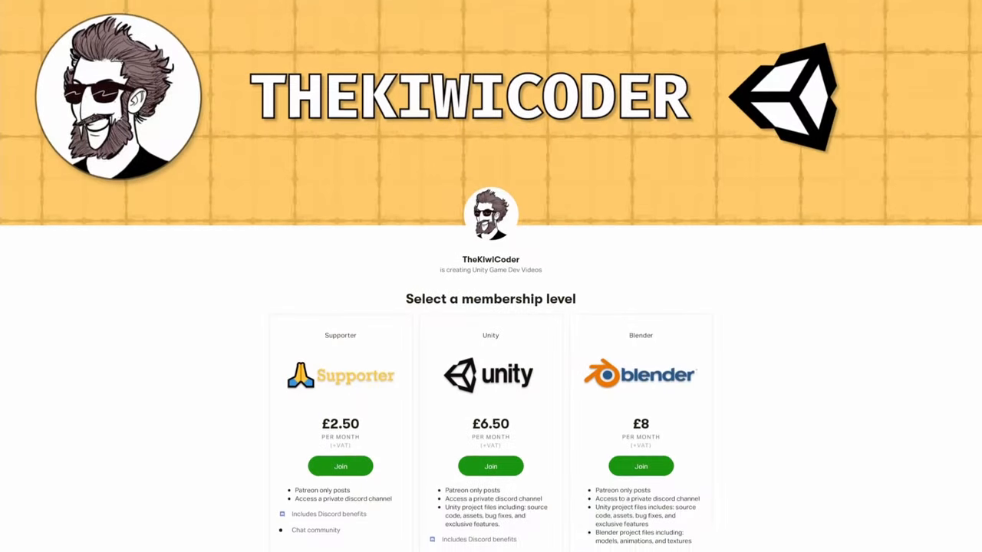
scroll("down", 3)
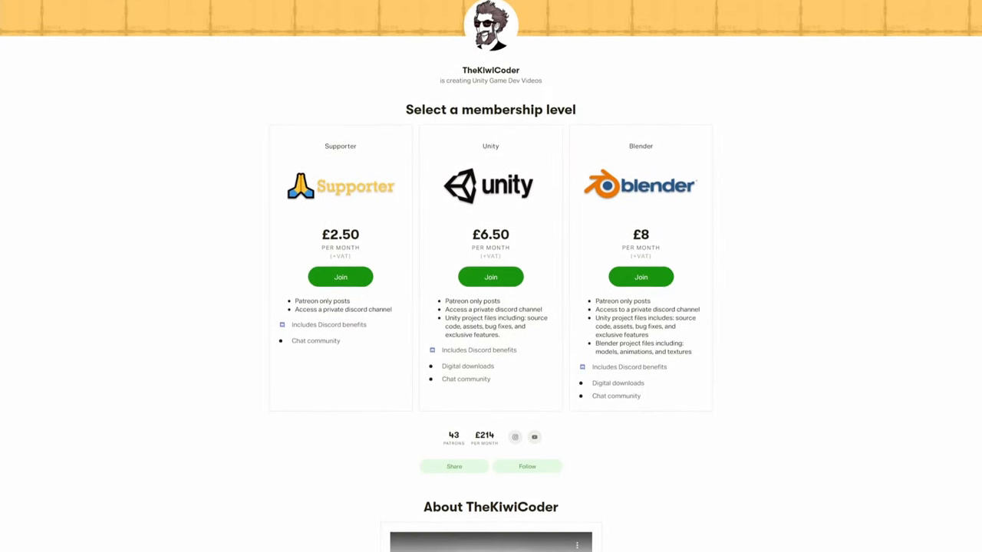
scroll("down", 3)
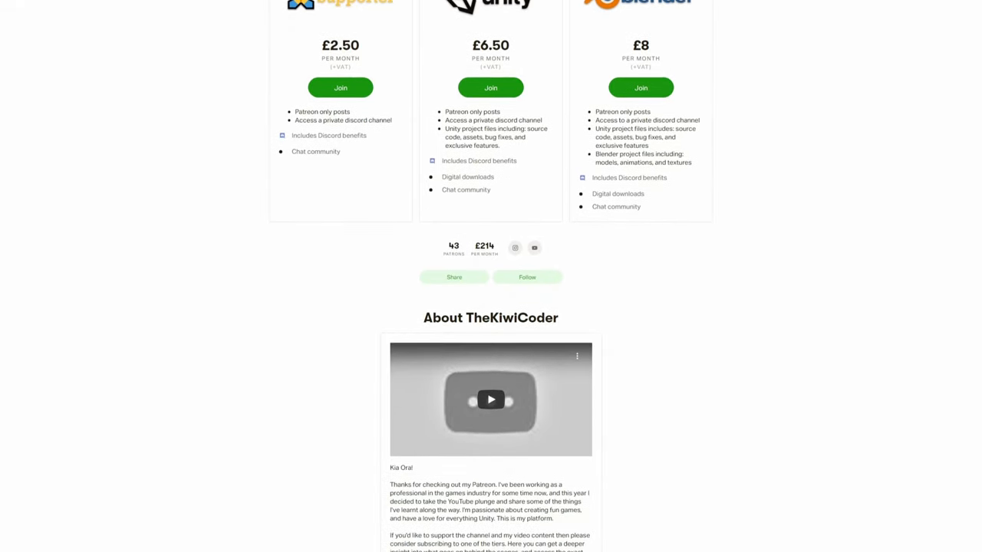
scroll("down", 3)
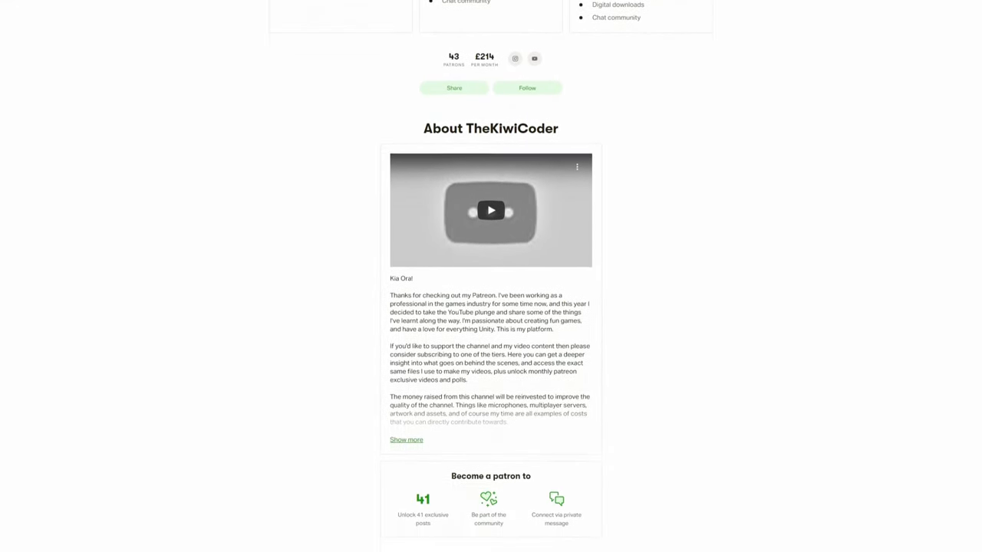
scroll("down", 3)
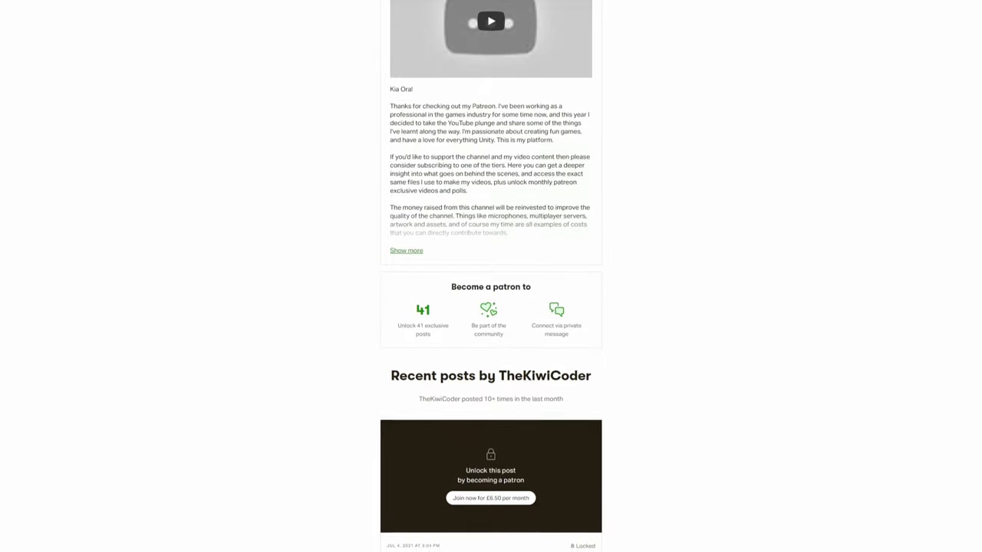
scroll("down", 3)
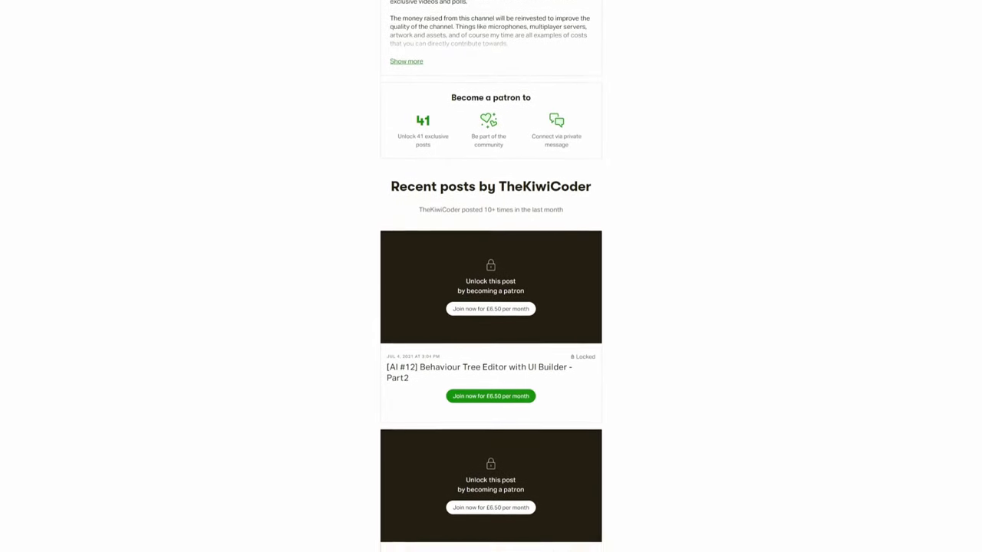
scroll("down", 3)
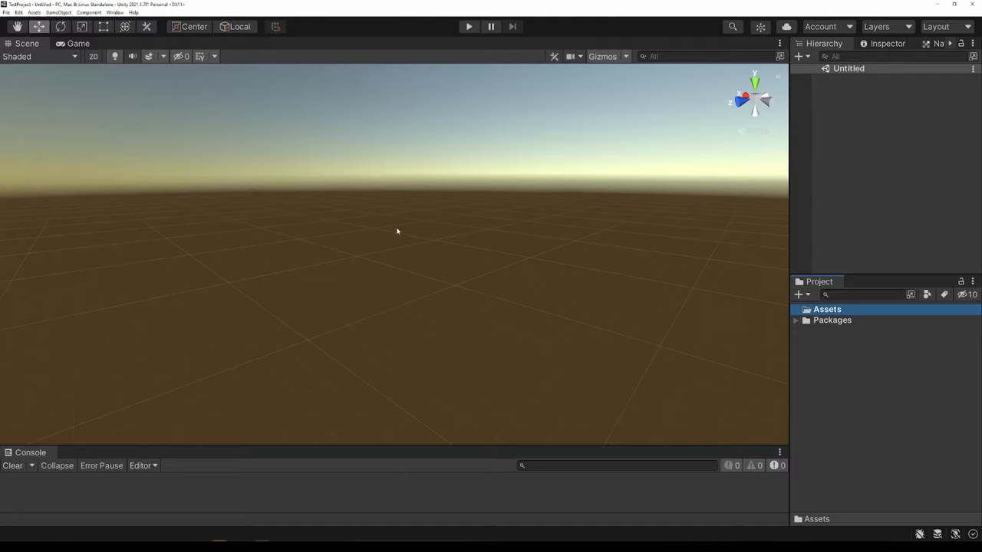
Import the behaviour-tree-editor custom package with every file checked via Assets > Import Package.
left_click(34, 12)
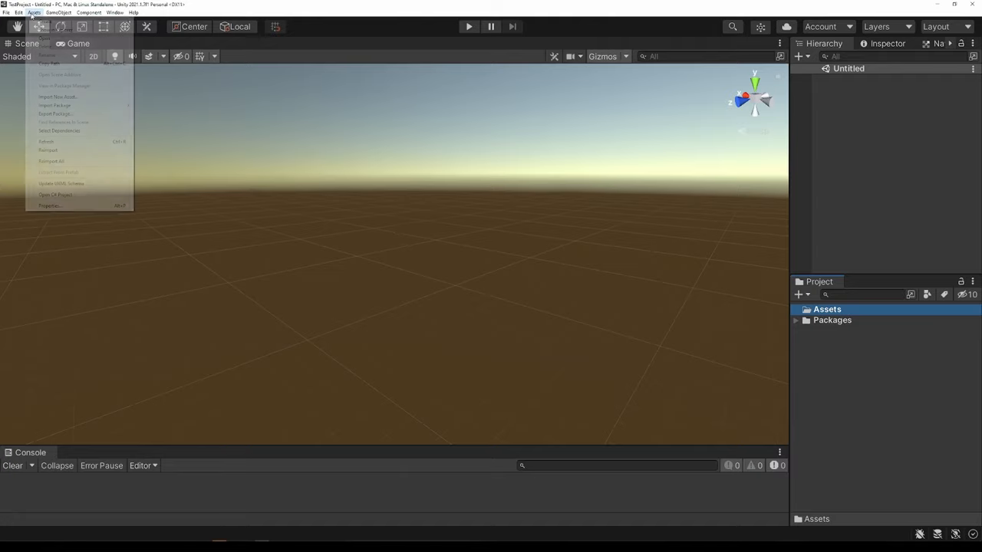
mouse_move(55, 114)
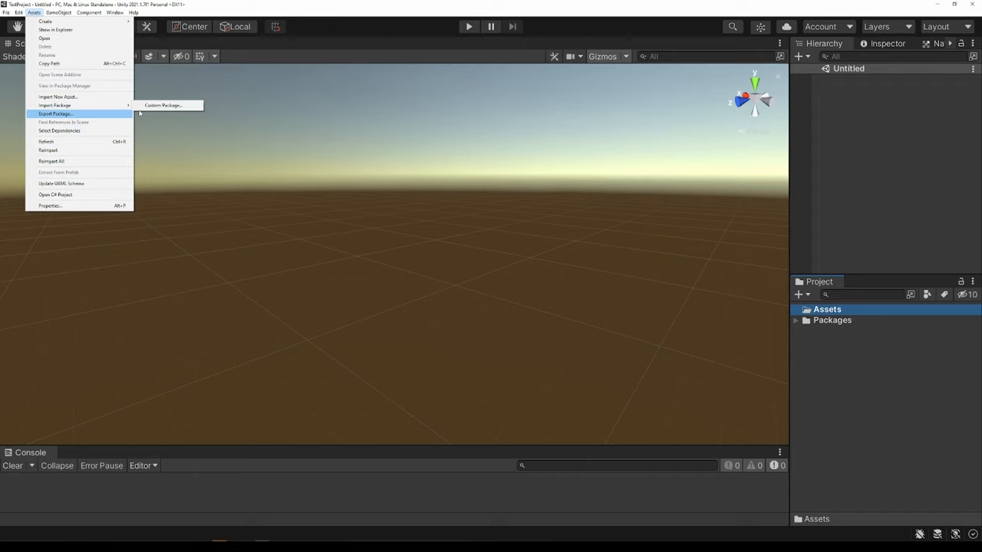
left_click(162, 104)
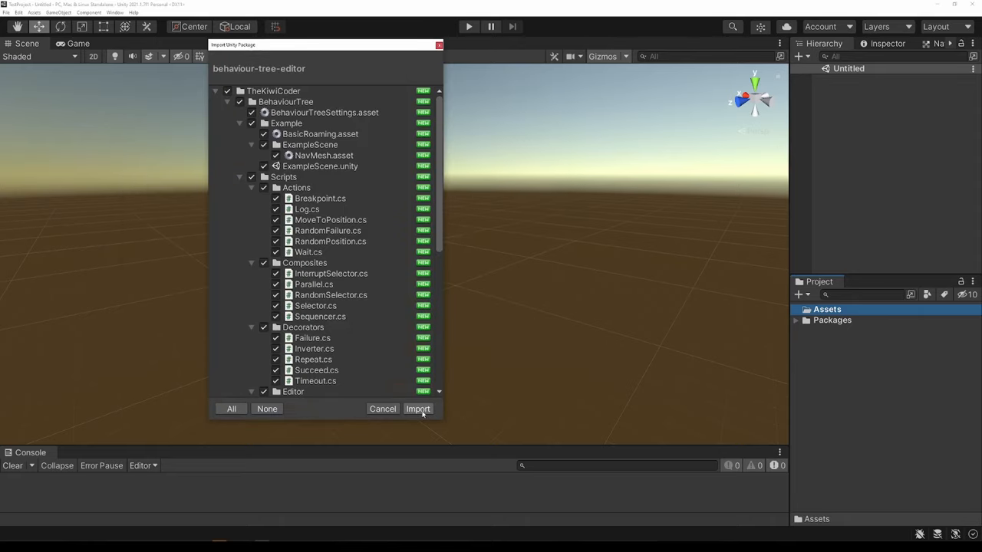
left_click(417, 408)
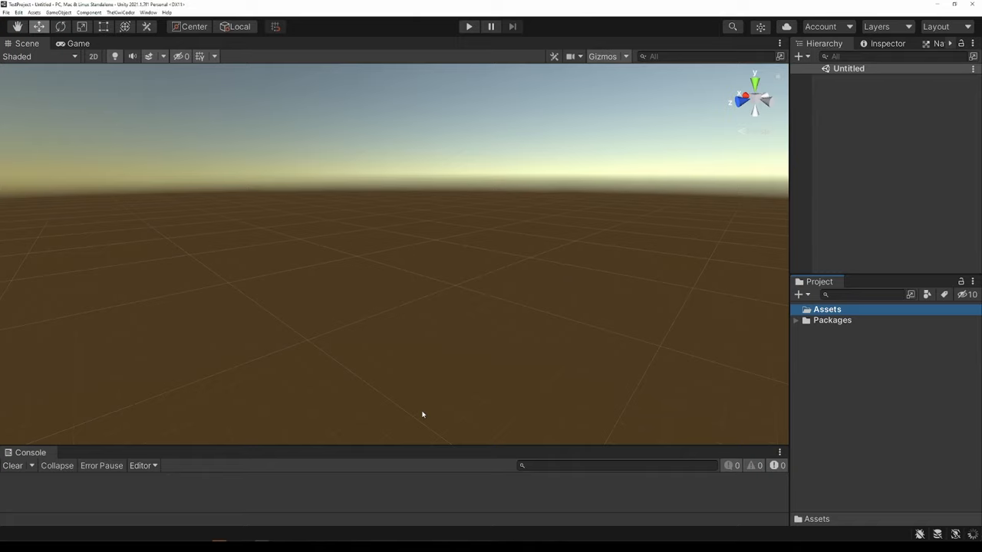
Expand the imported Assets folders, show the BehaviourTreeEditor window and select the BasicRoaming tree.
left_click(796, 310)
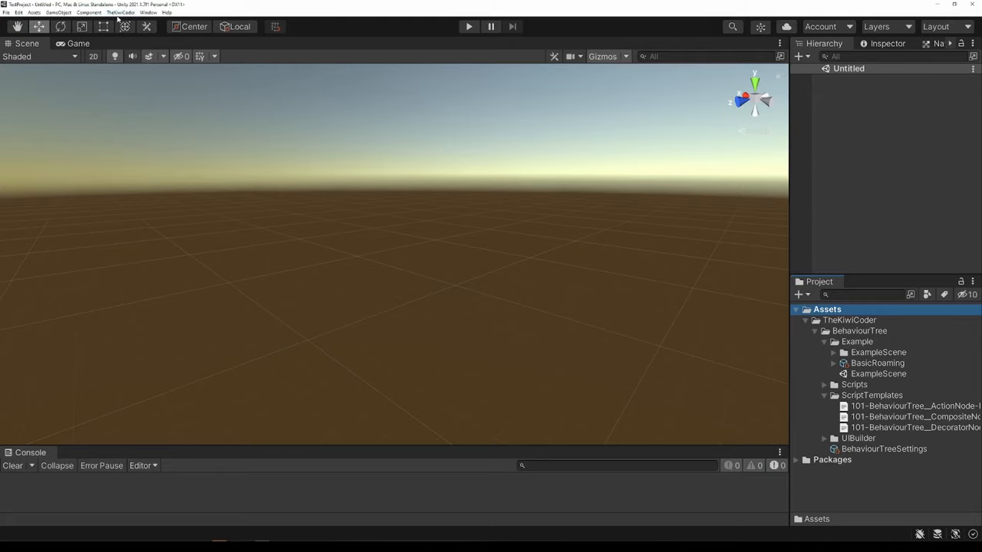
left_click(120, 12)
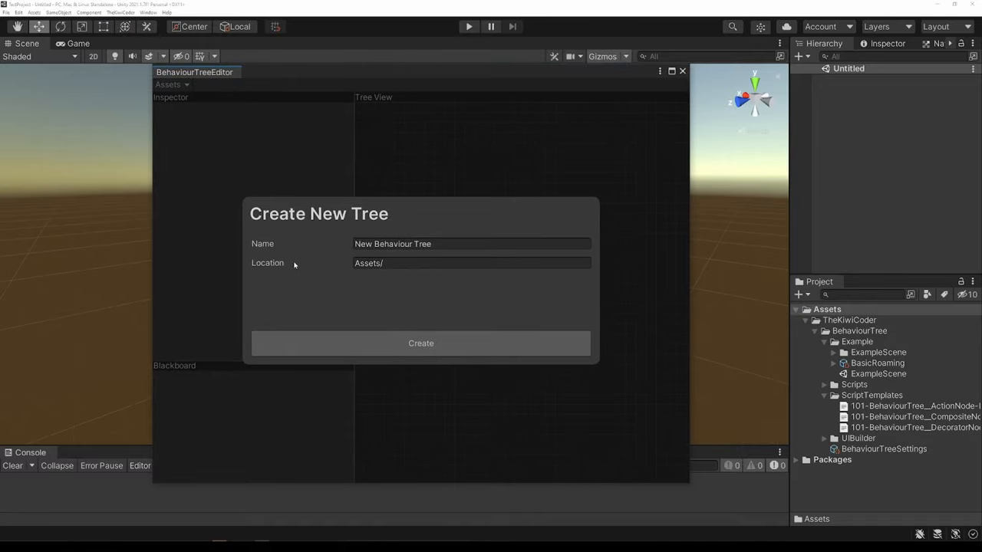
mouse_move(384, 291)
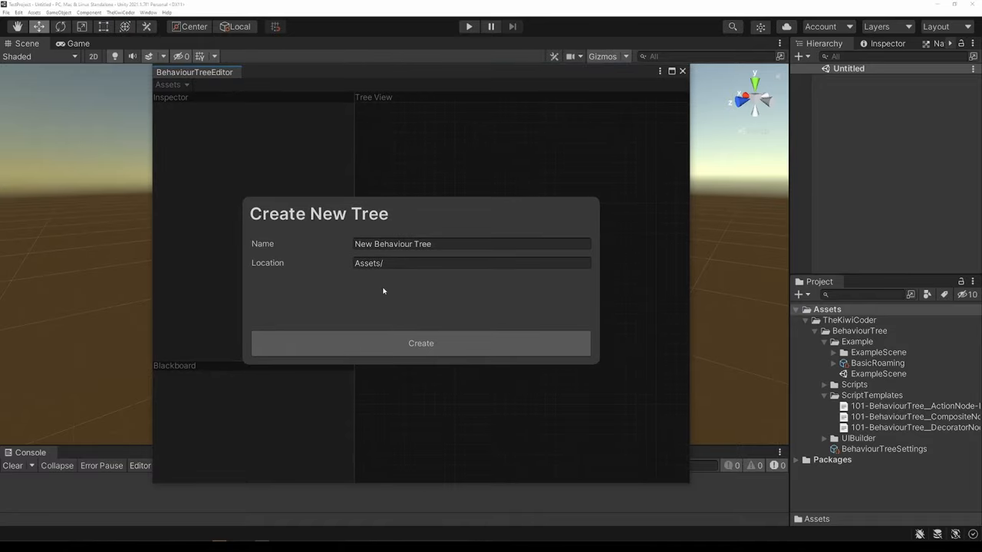
left_click(471, 242)
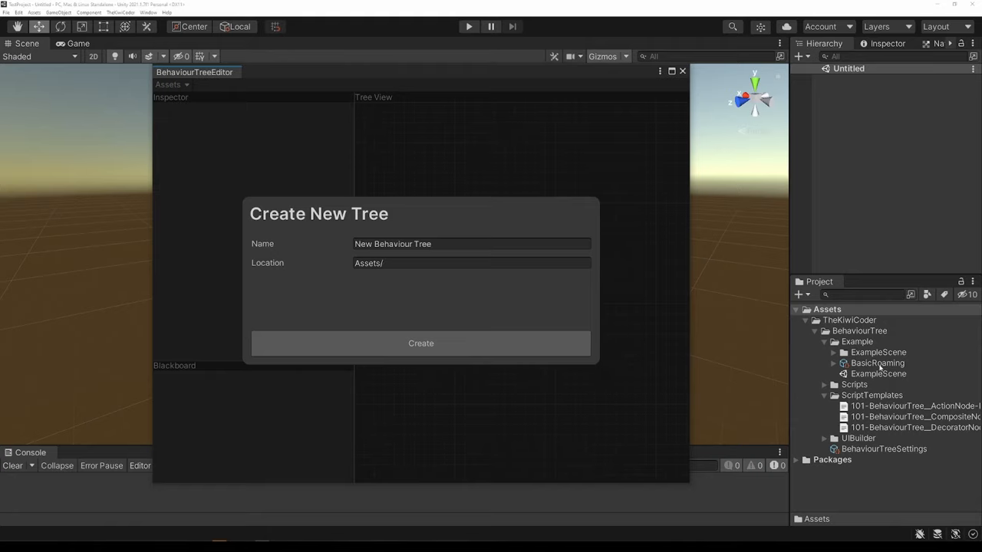
mouse_move(865, 369)
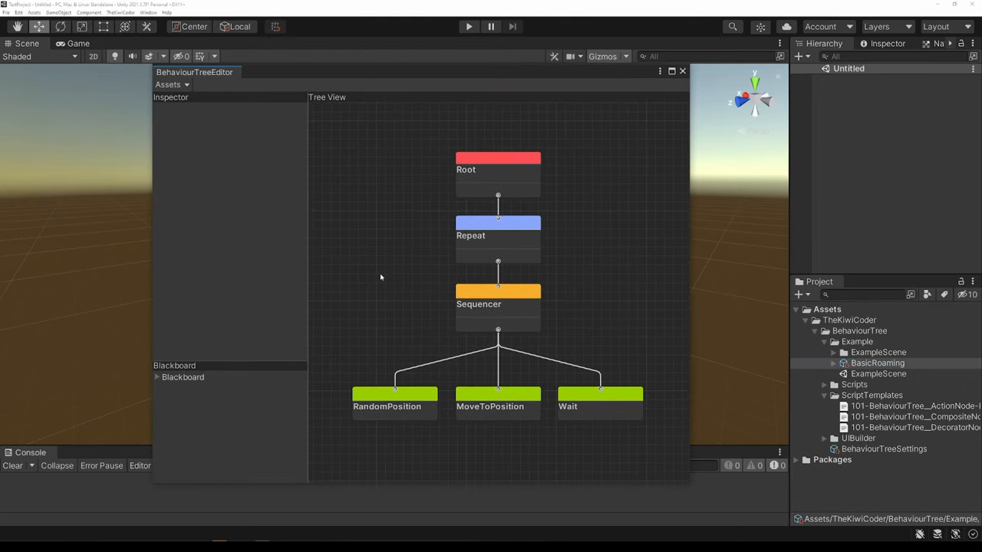
Run ExampleScene in Play mode and select the Agent to watch its roaming tree nodes execute.
double_click(877, 374)
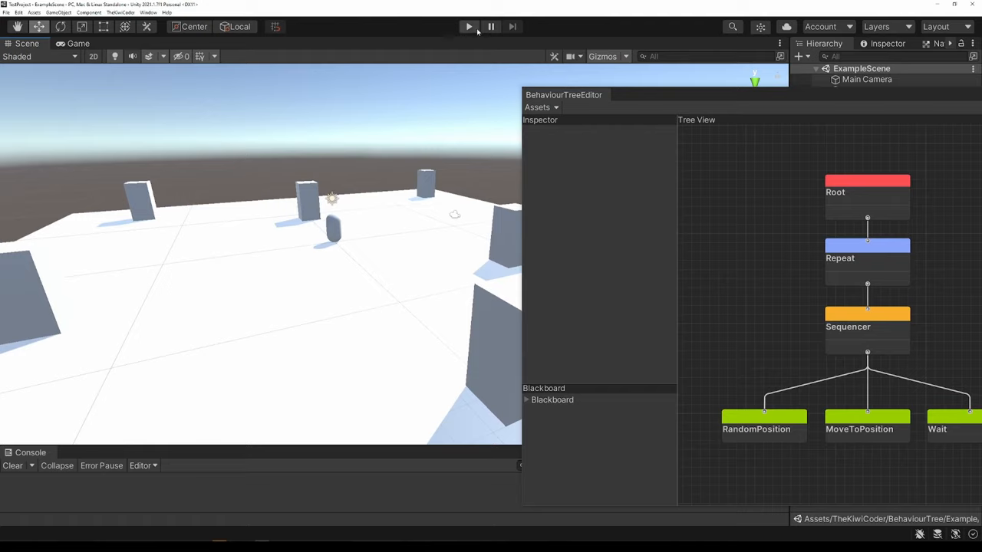
left_click(468, 27)
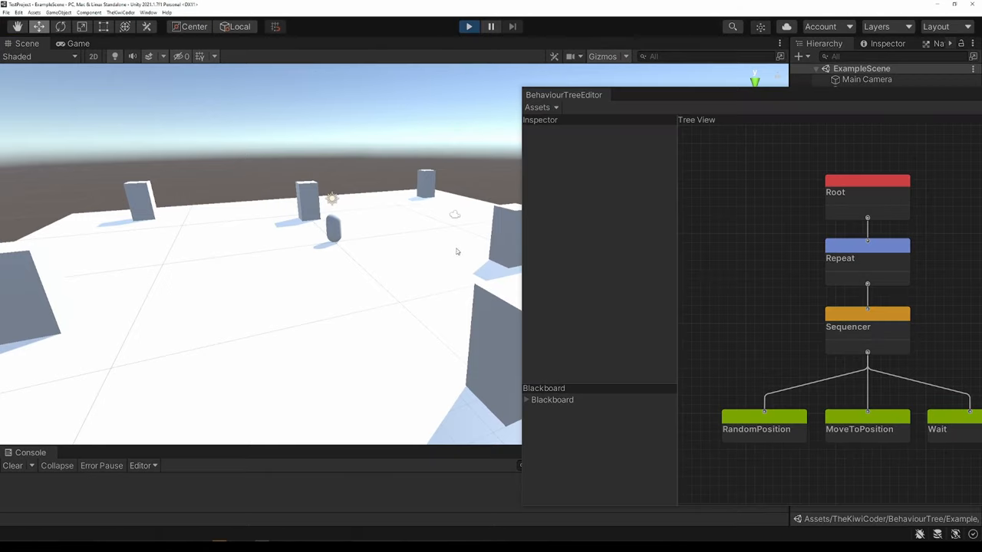
left_click(77, 43)
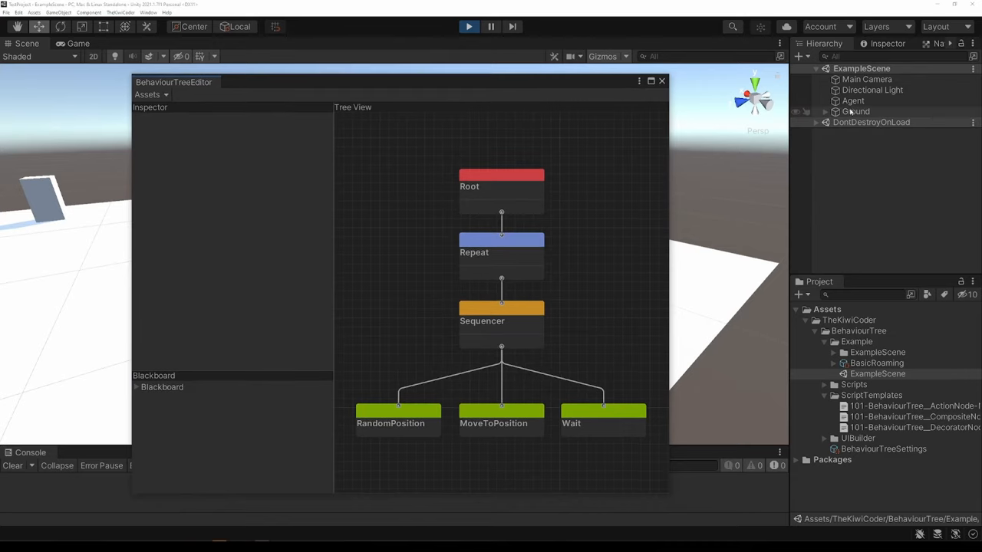
left_click(853, 101)
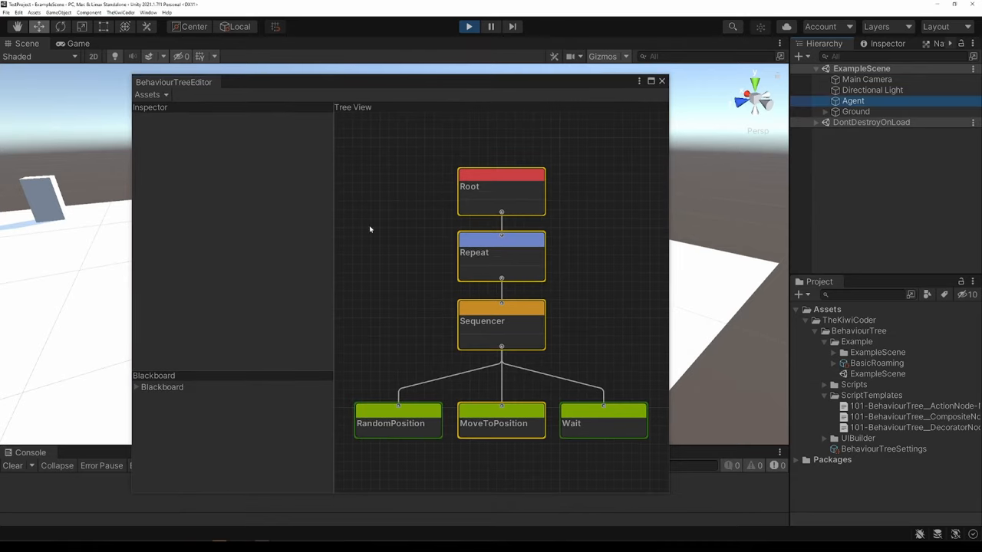
mouse_move(466, 445)
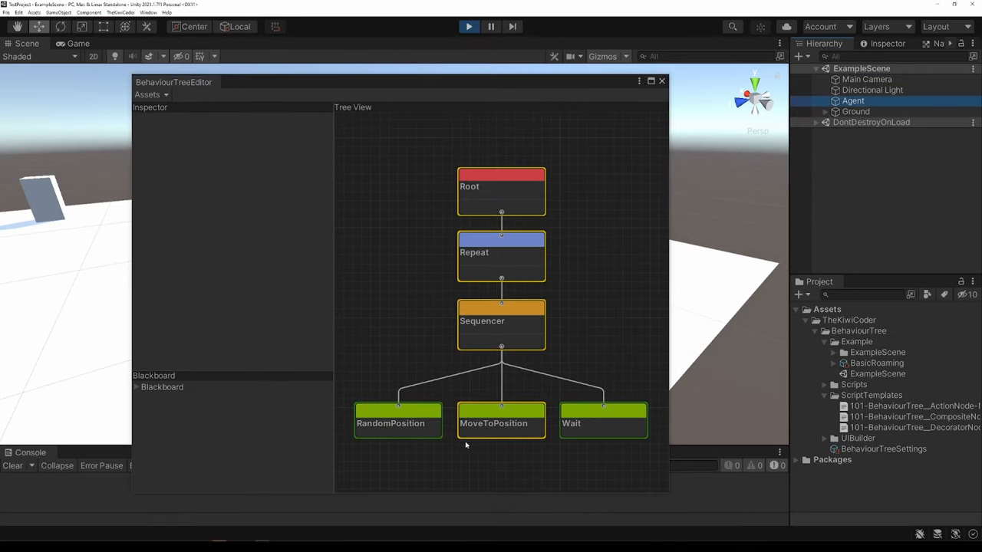
mouse_move(429, 162)
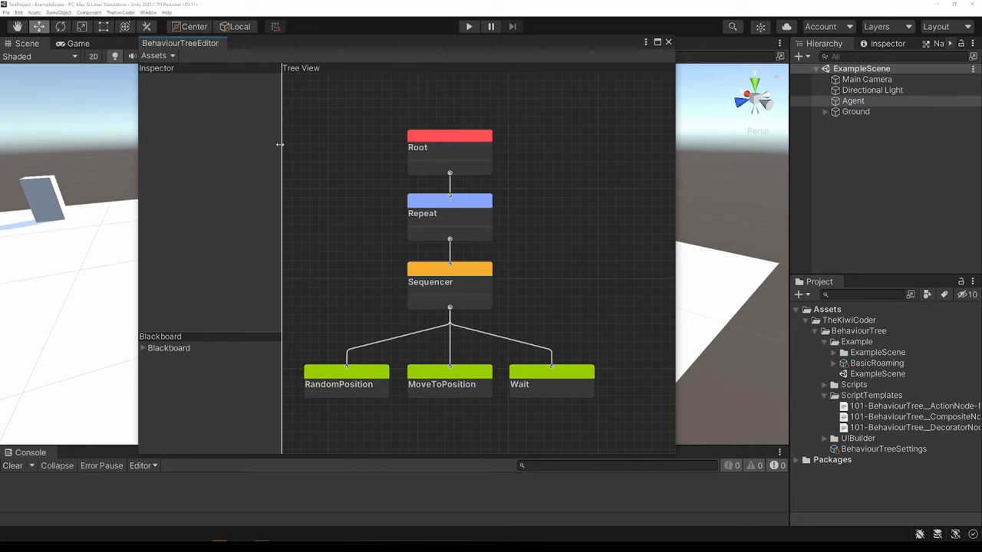
Show the Tree View context menu with its Create Script node options.
right_click(368, 245)
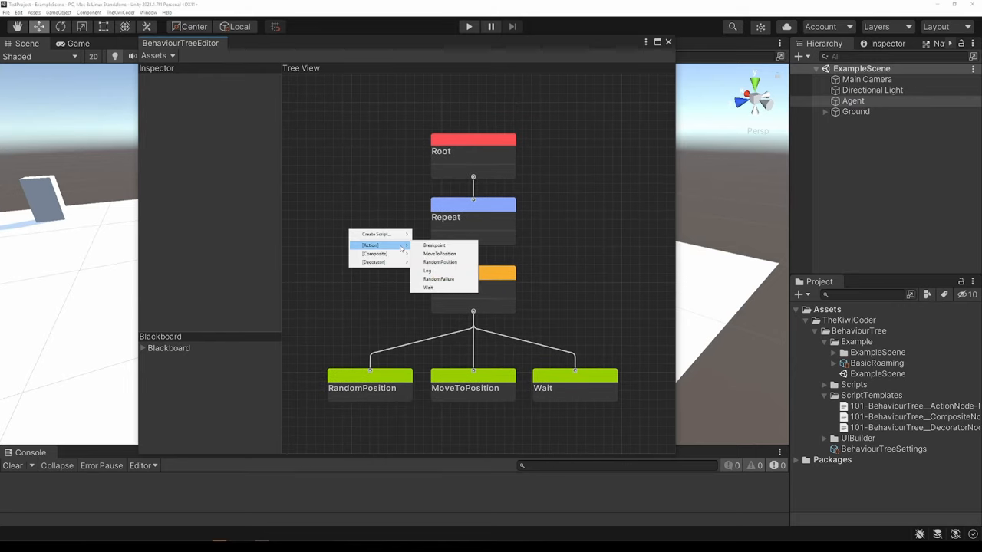
mouse_move(434, 246)
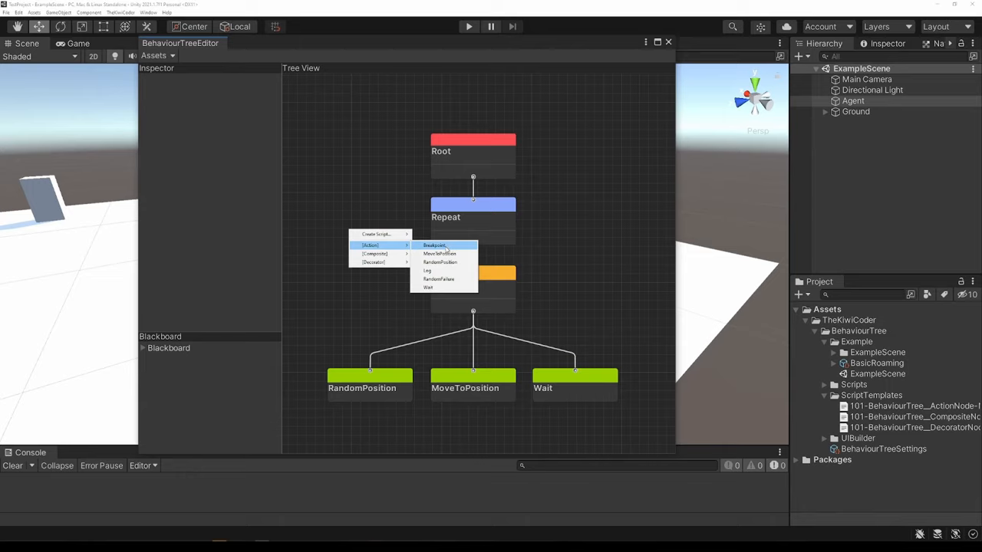
mouse_move(440, 262)
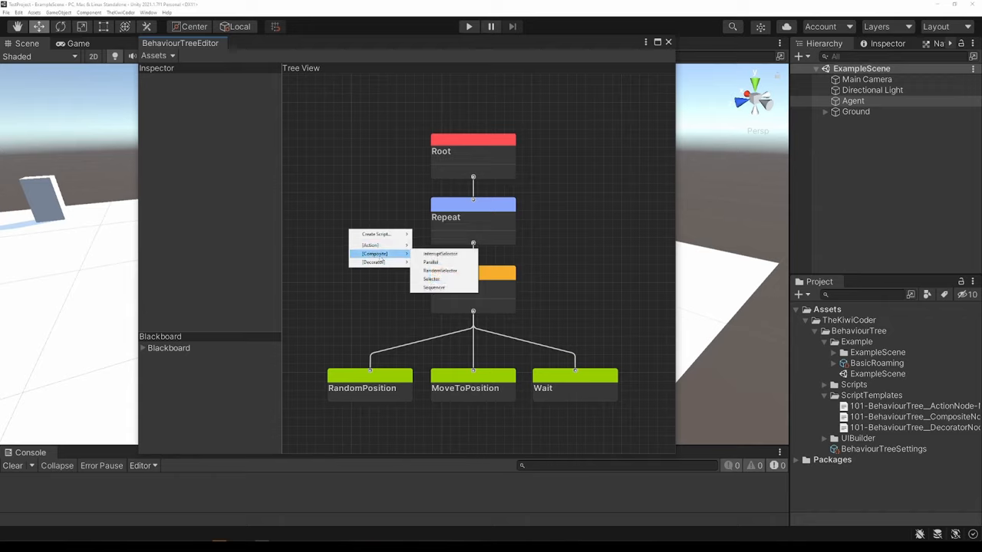
mouse_move(442, 270)
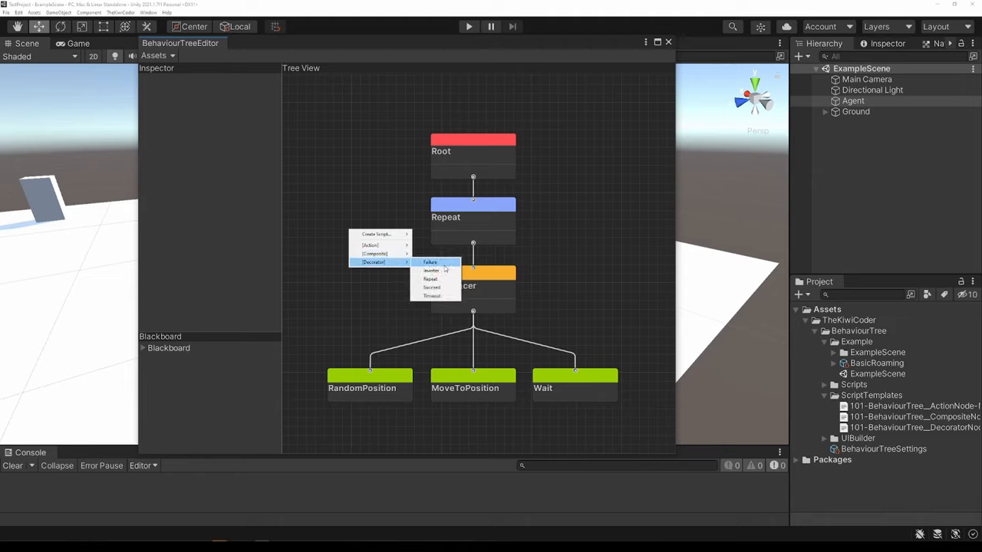
mouse_move(431, 296)
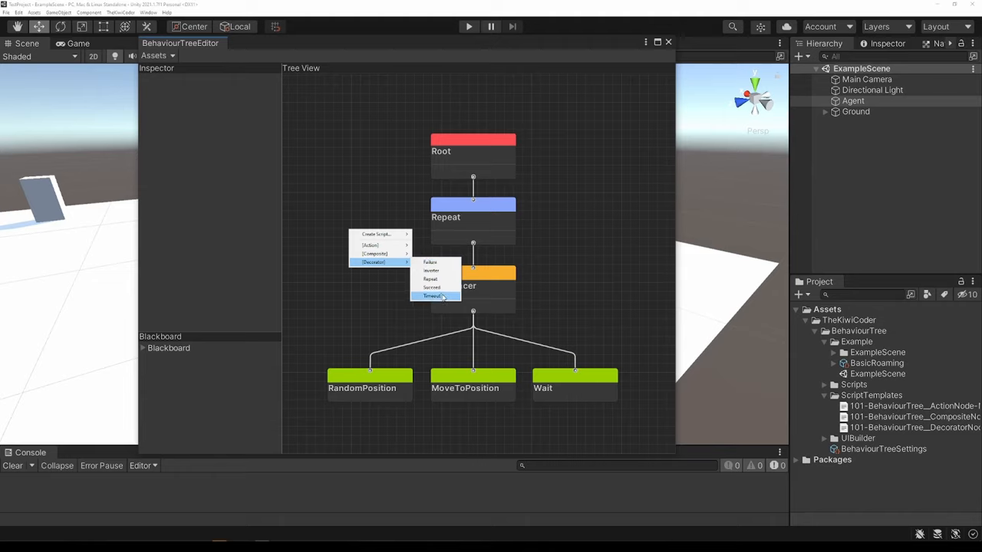
mouse_move(432, 287)
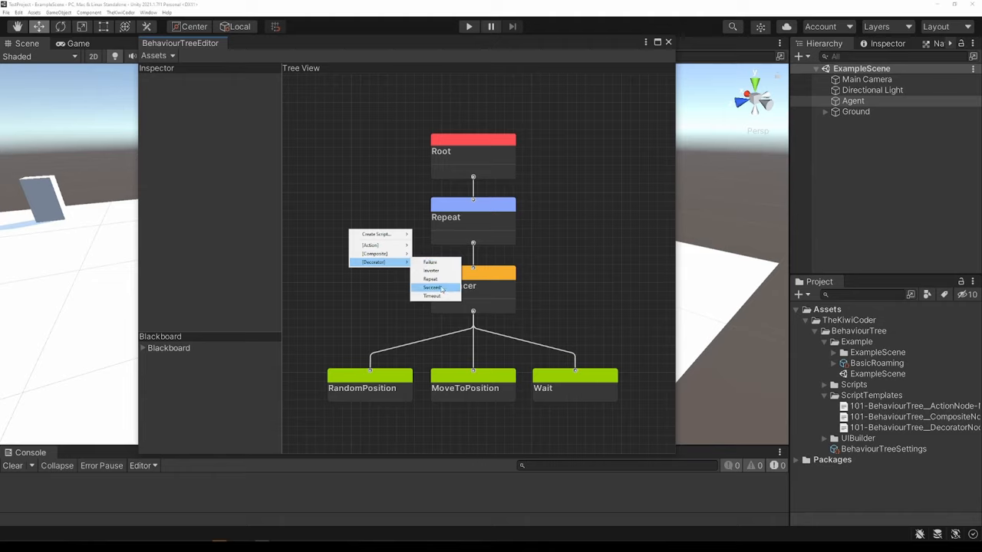
mouse_move(436, 296)
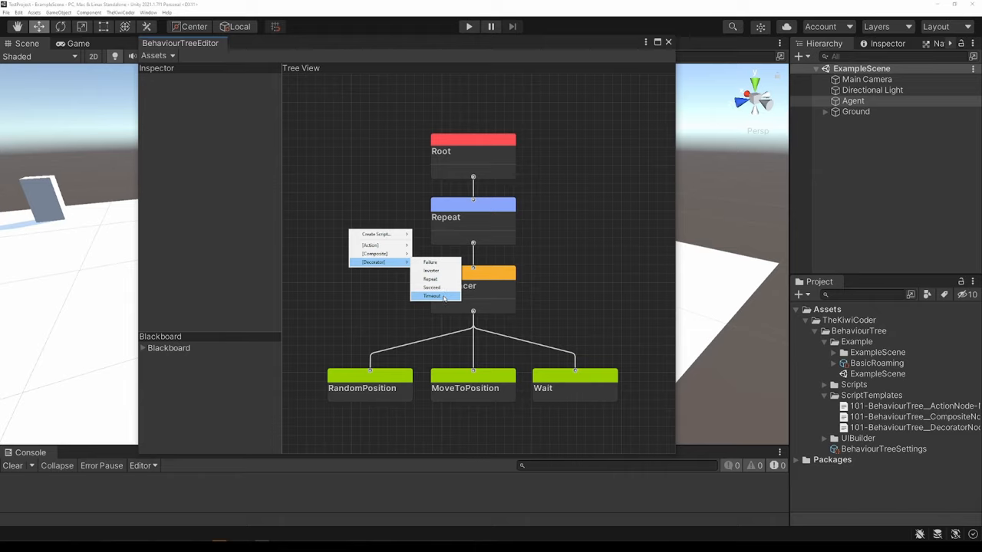
mouse_move(376, 233)
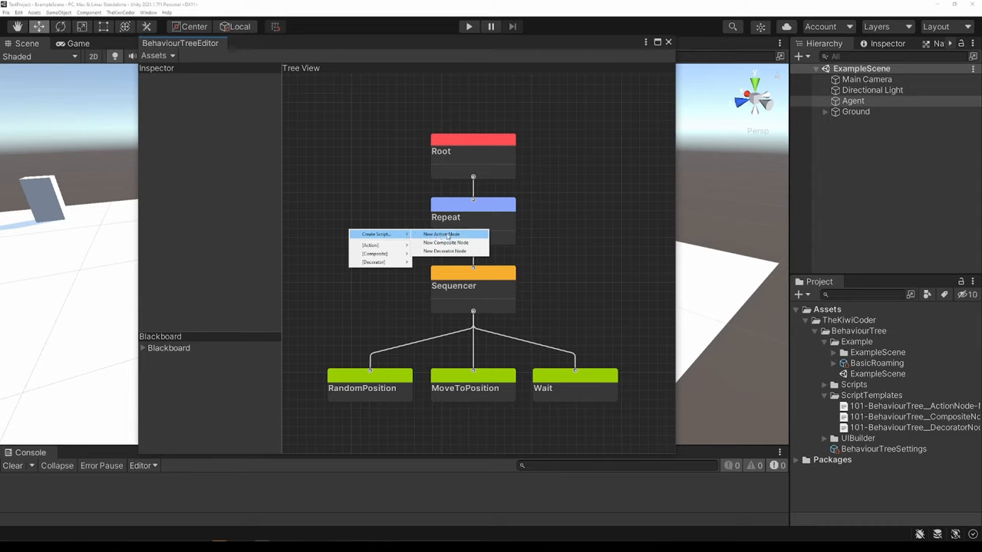
Create a New Action Node script and name the asset MyActionNode.
left_click(442, 233)
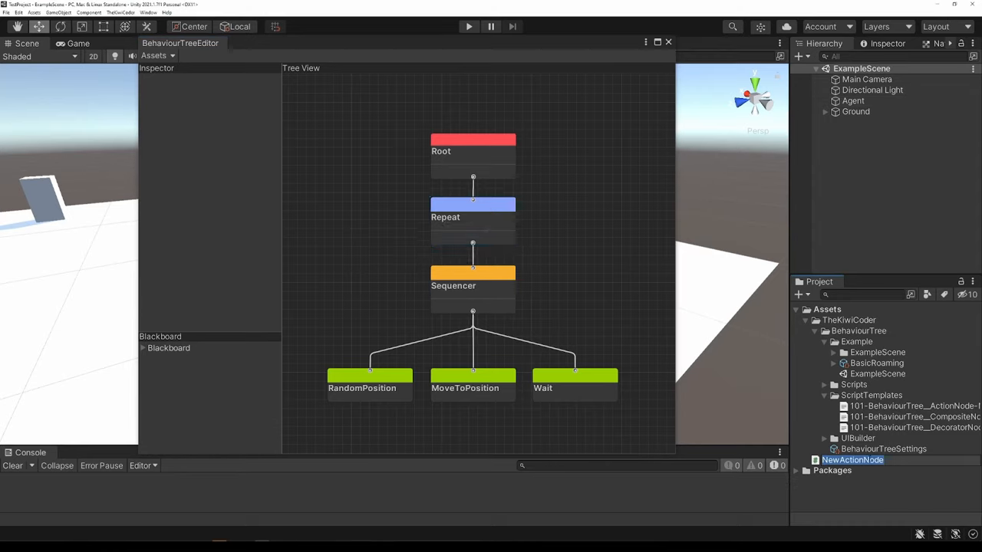
type("My")
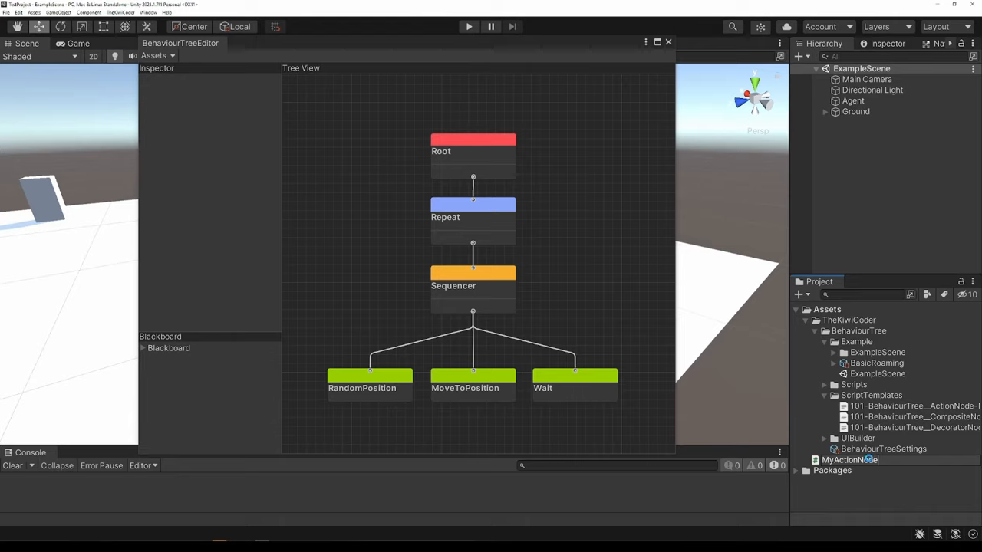
left_click(850, 460)
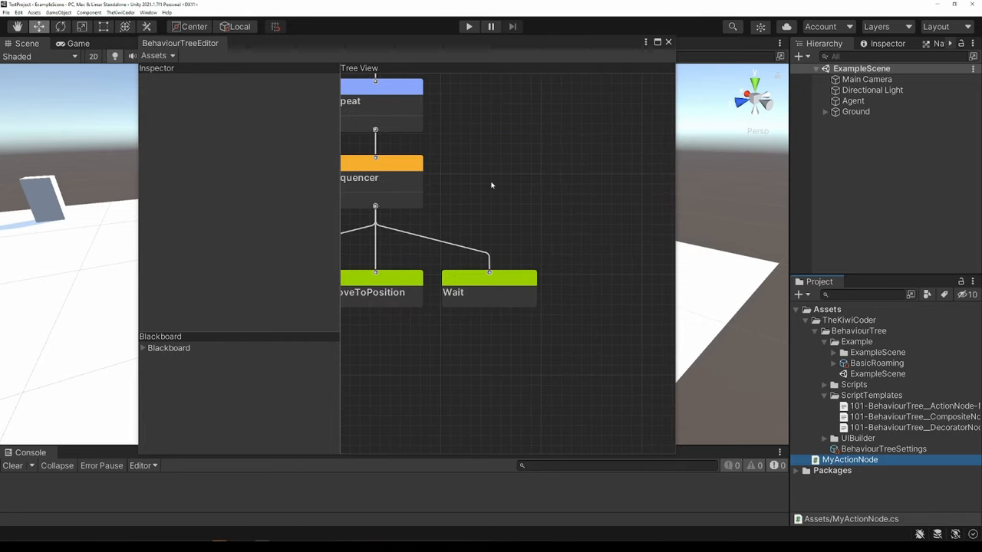
Confirm MyActionNode appears in the Action node list, then open its script in Visual Studio.
right_click(491, 184)
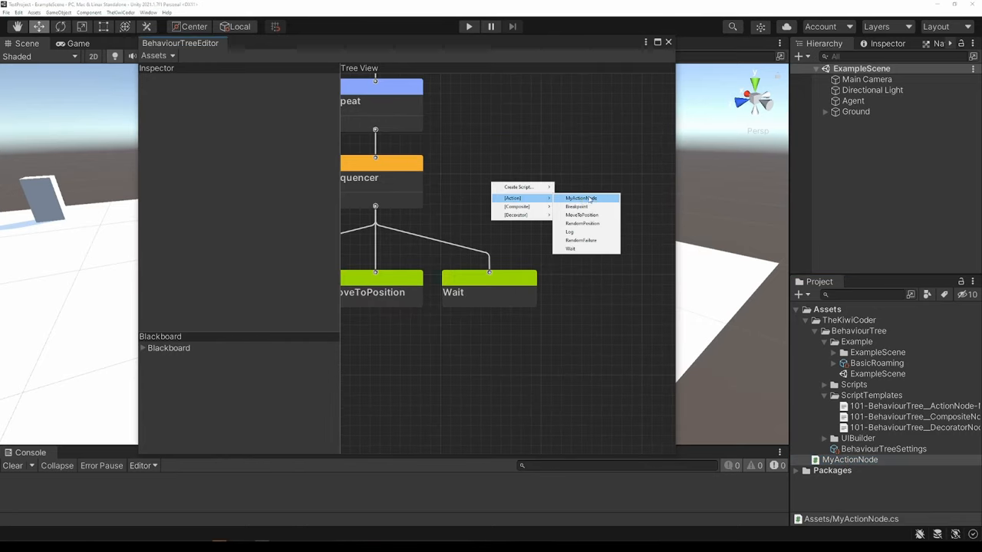
mouse_move(520, 187)
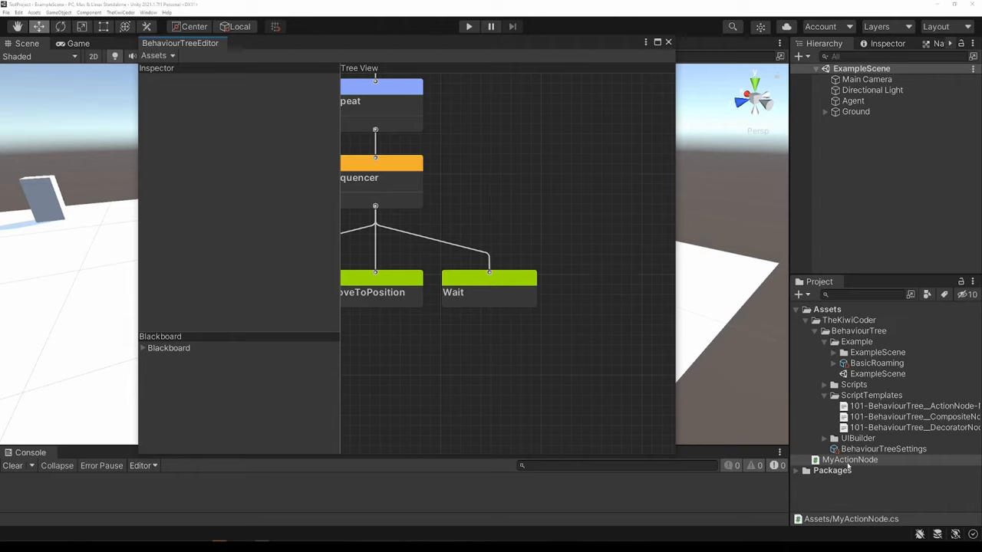
double_click(850, 460)
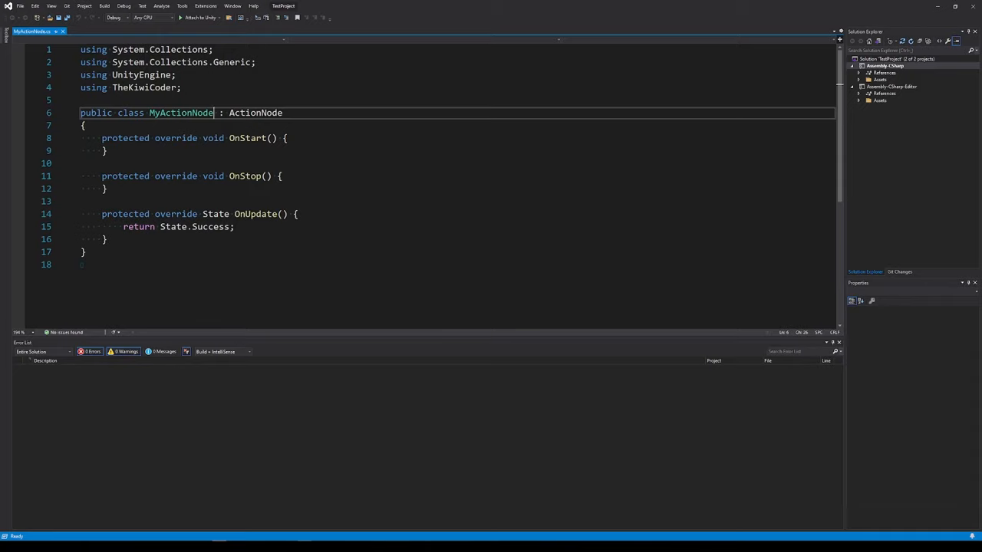
Highlight the MyActionNode class name while reviewing its OnStart, OnStop and OnUpdate stubs.
double_click(181, 113)
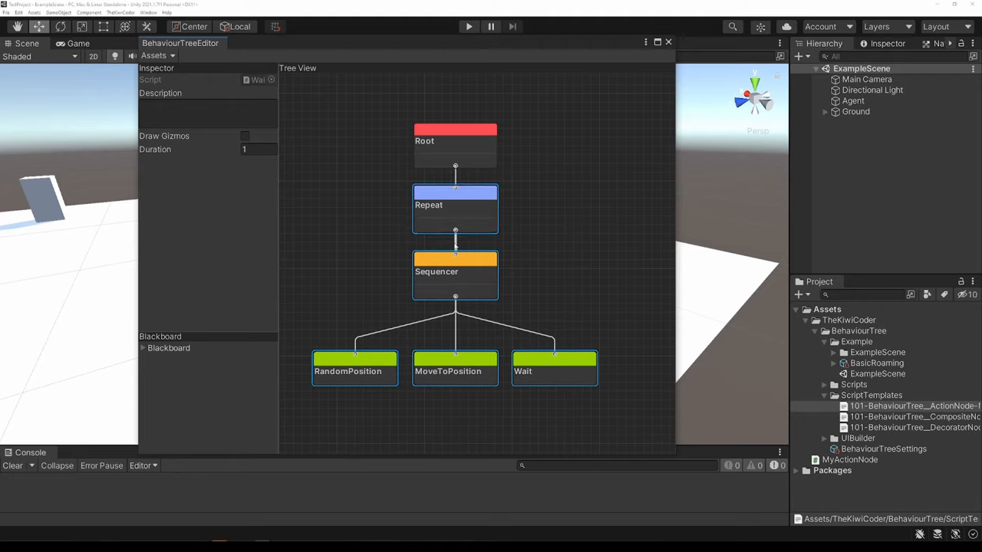
Deselect the tree, move the Repeat node level downward for spacing, then list the tree assets.
left_click(454, 369)
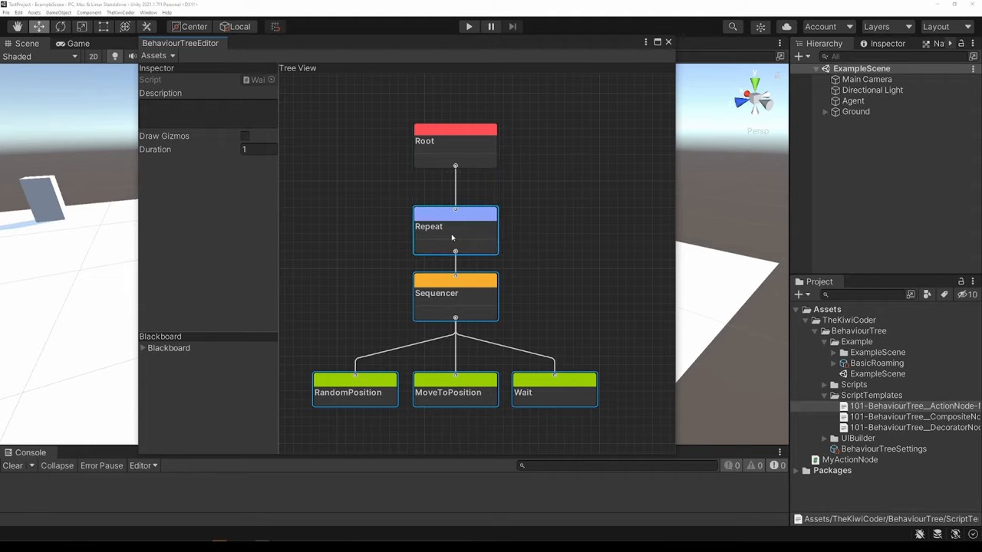
left_click(454, 292)
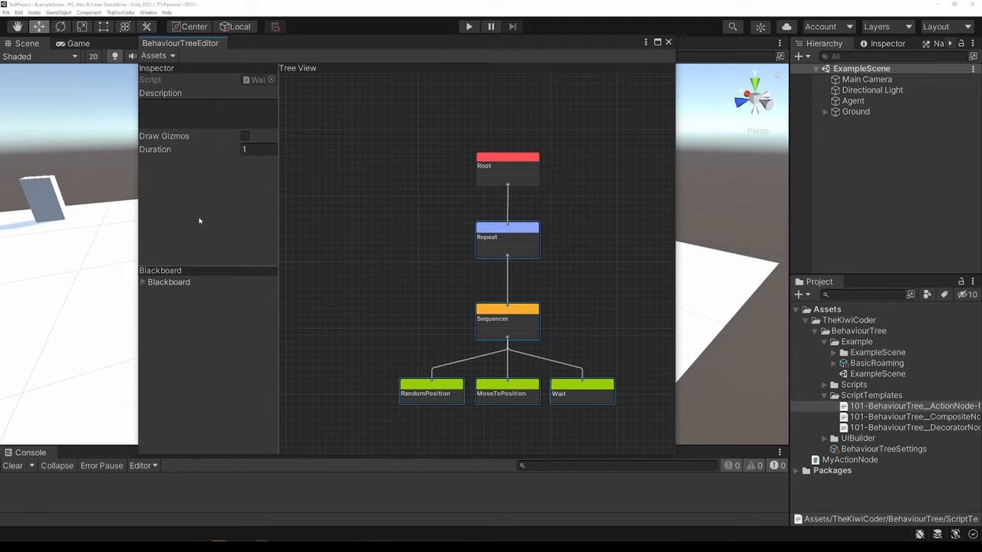
mouse_move(224, 257)
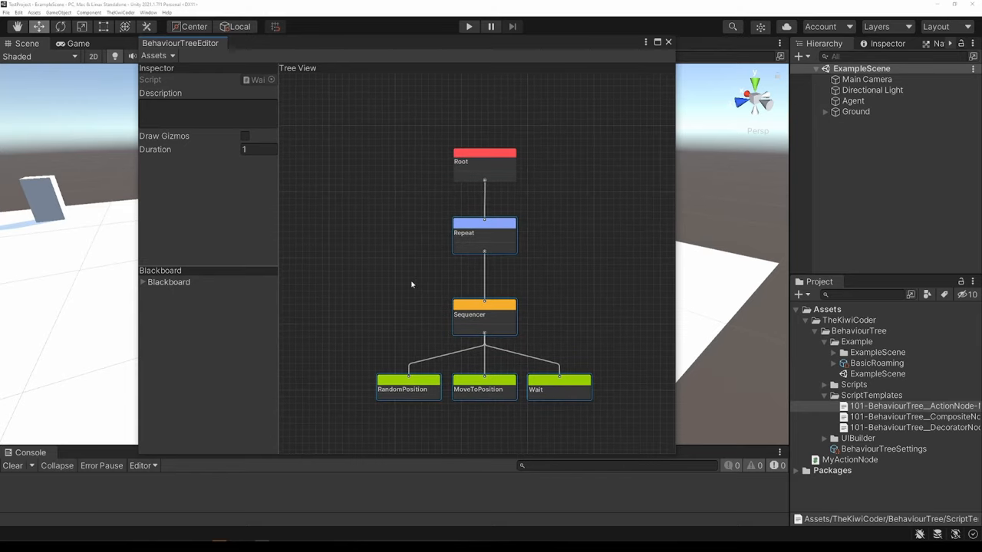
mouse_move(227, 297)
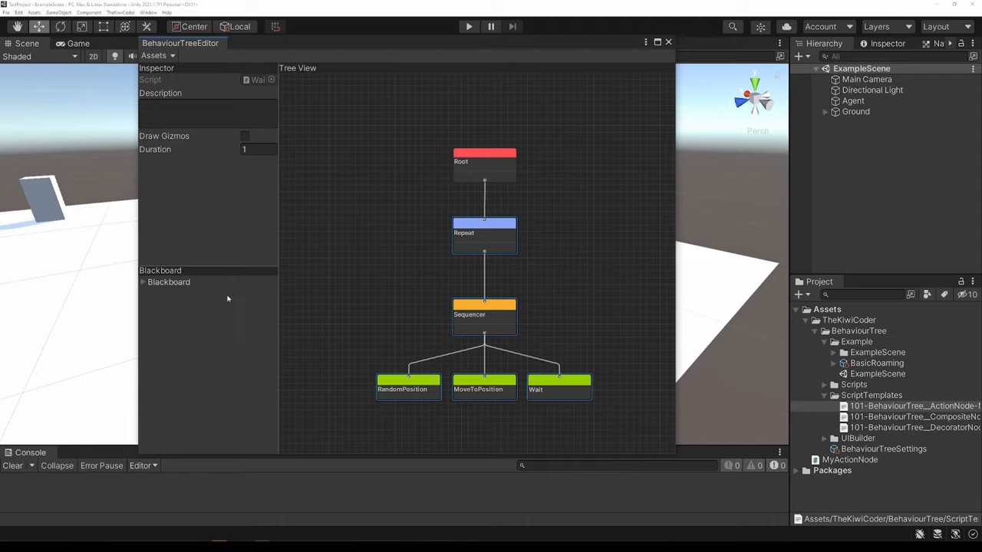
mouse_move(208, 321)
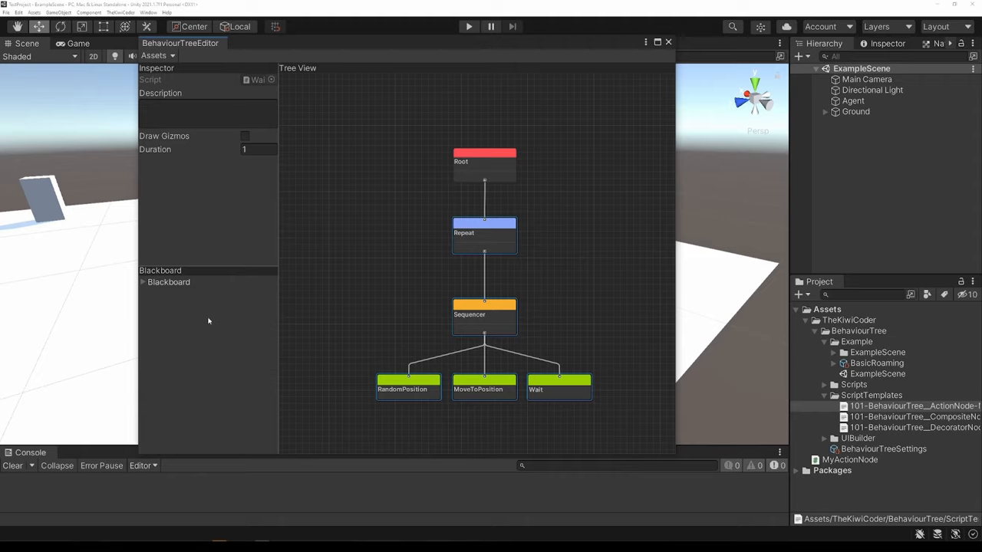
left_click(156, 56)
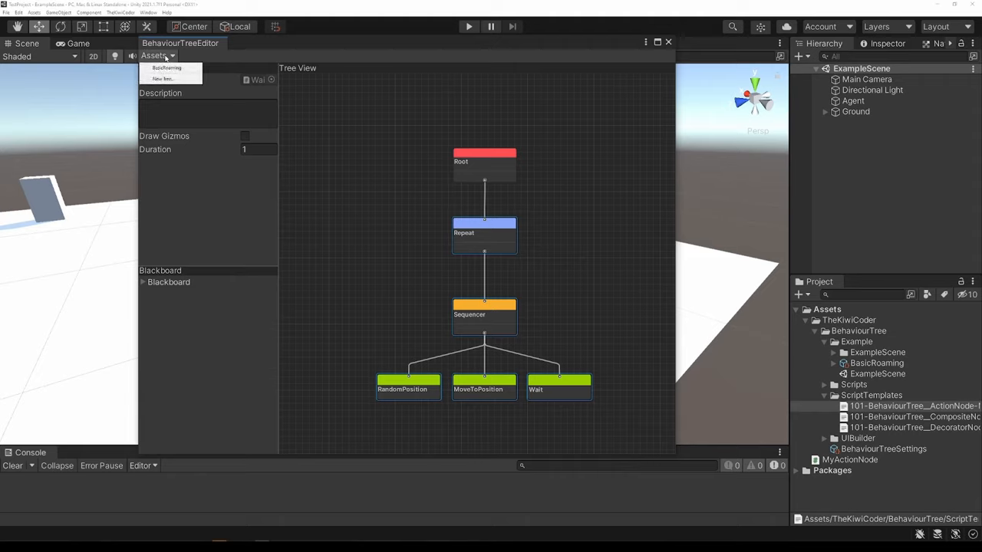
mouse_move(166, 67)
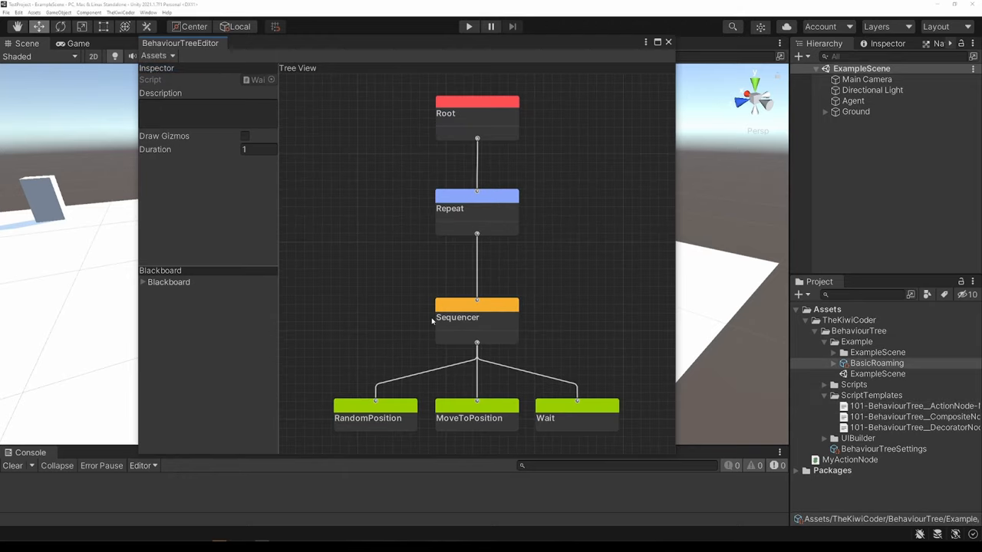
Pick BasicRoaming from the editor's Assets dropdown to reload it in the tree view.
left_click(157, 56)
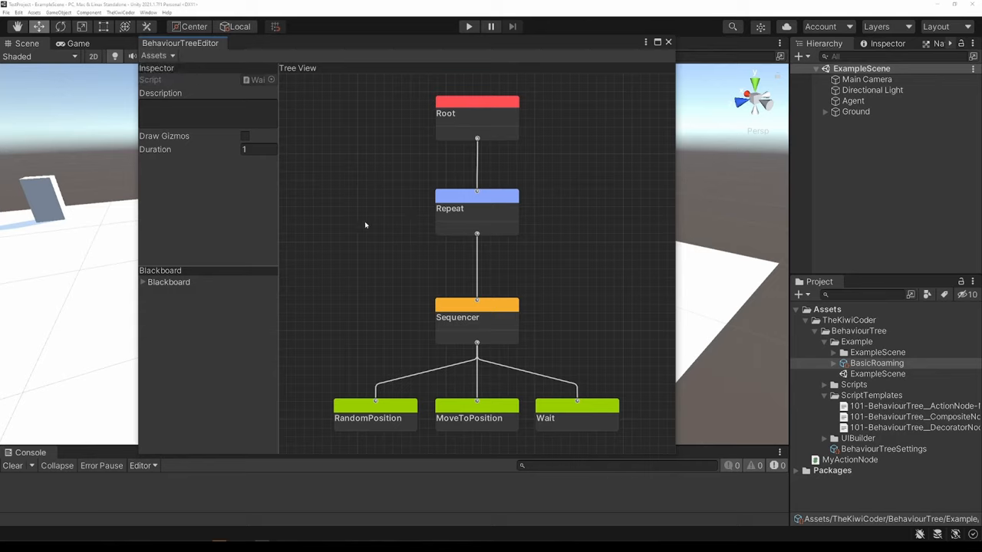
left_click(19, 12)
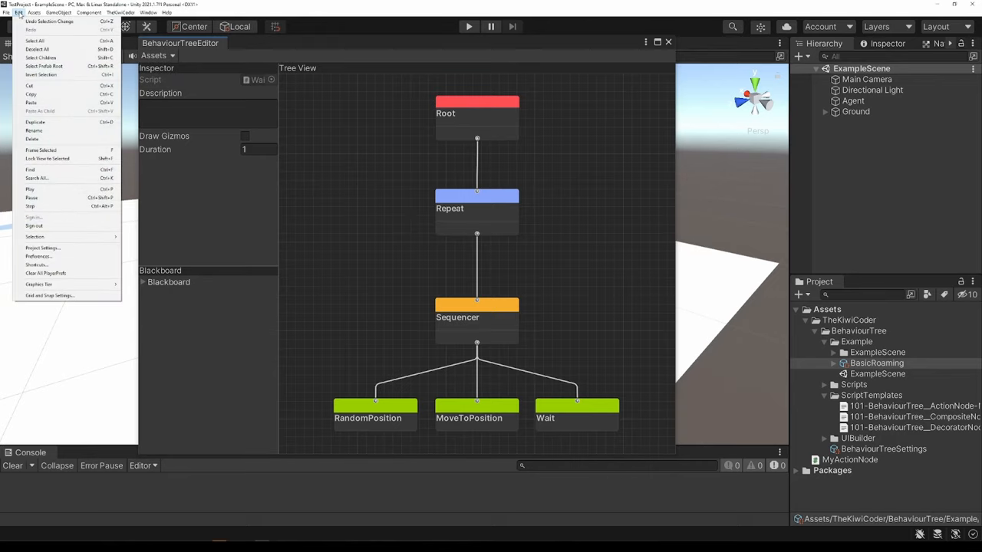
mouse_move(76, 243)
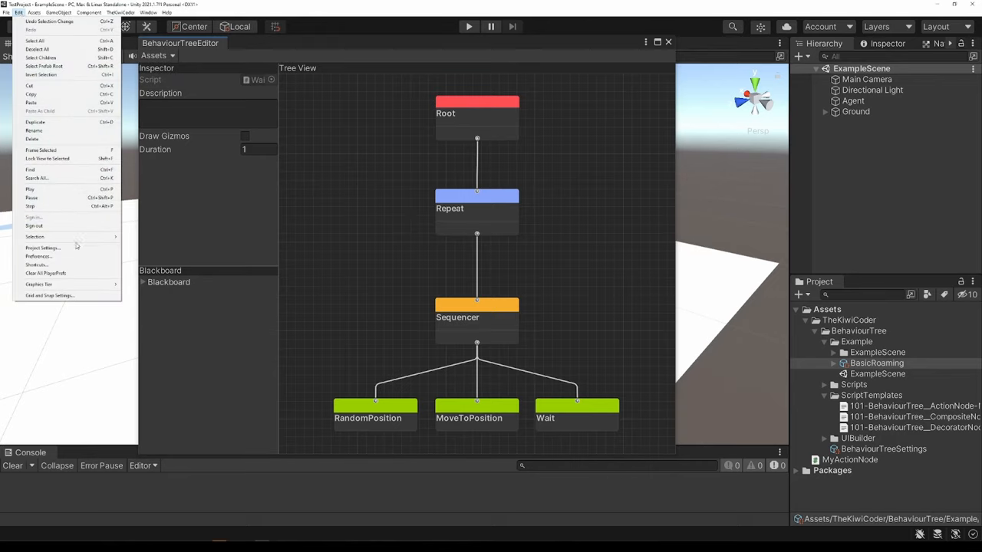
left_click(43, 247)
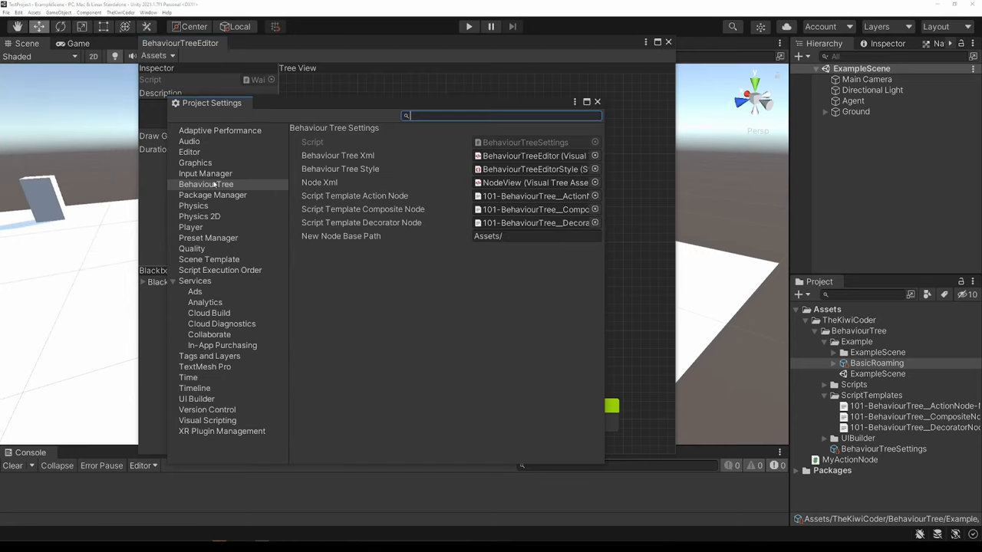
left_click(206, 184)
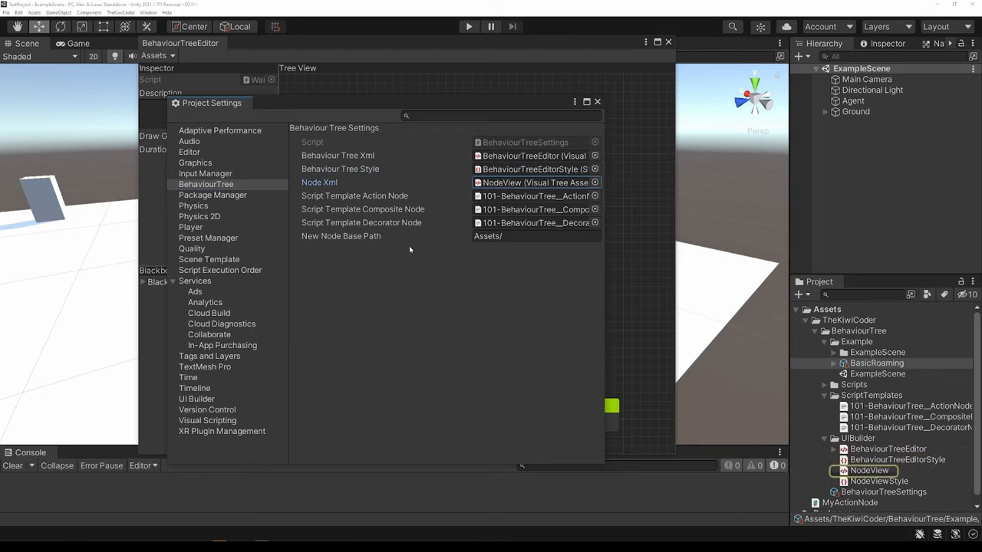
mouse_move(217, 95)
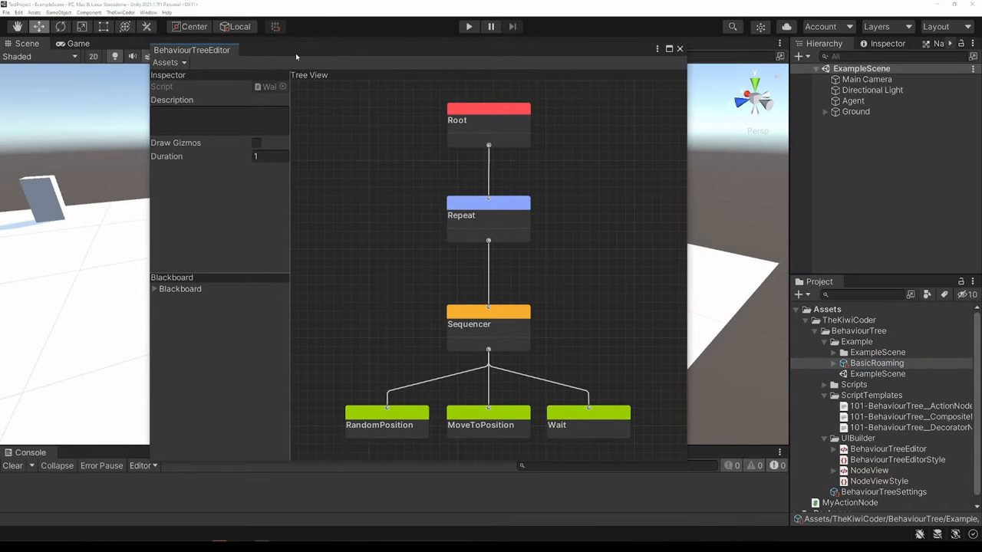
mouse_move(374, 227)
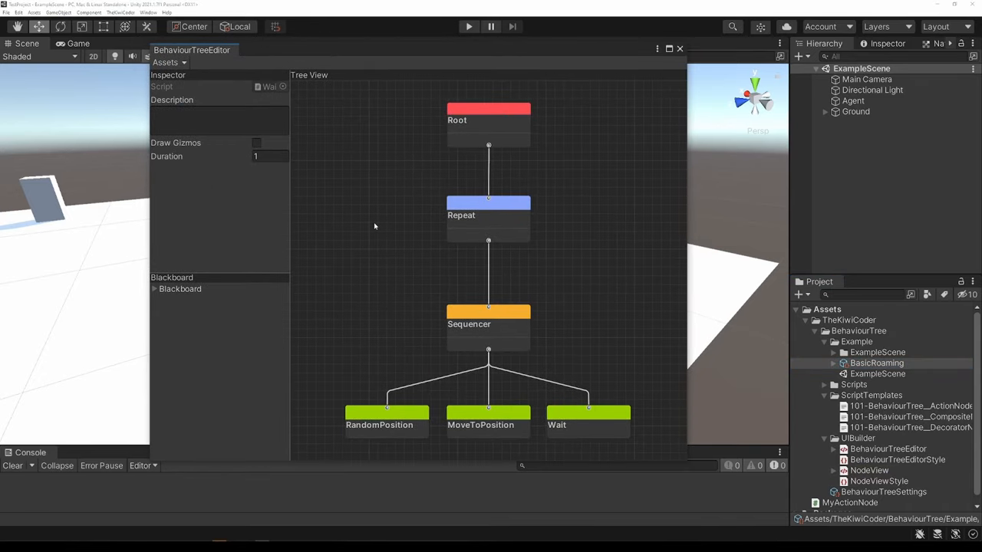